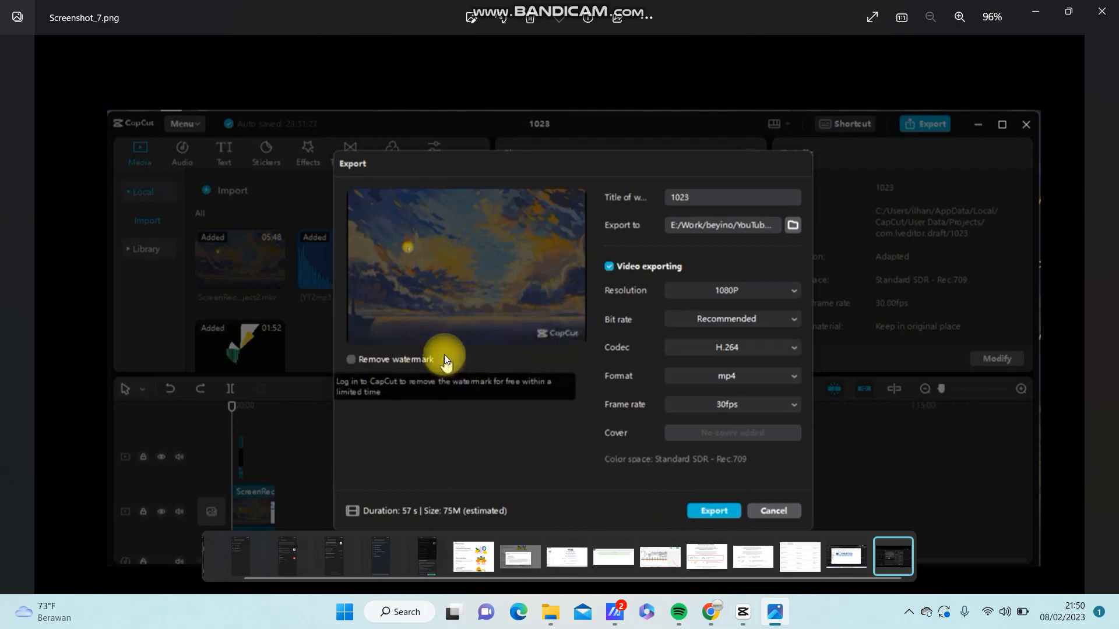
mouse_move(401, 393)
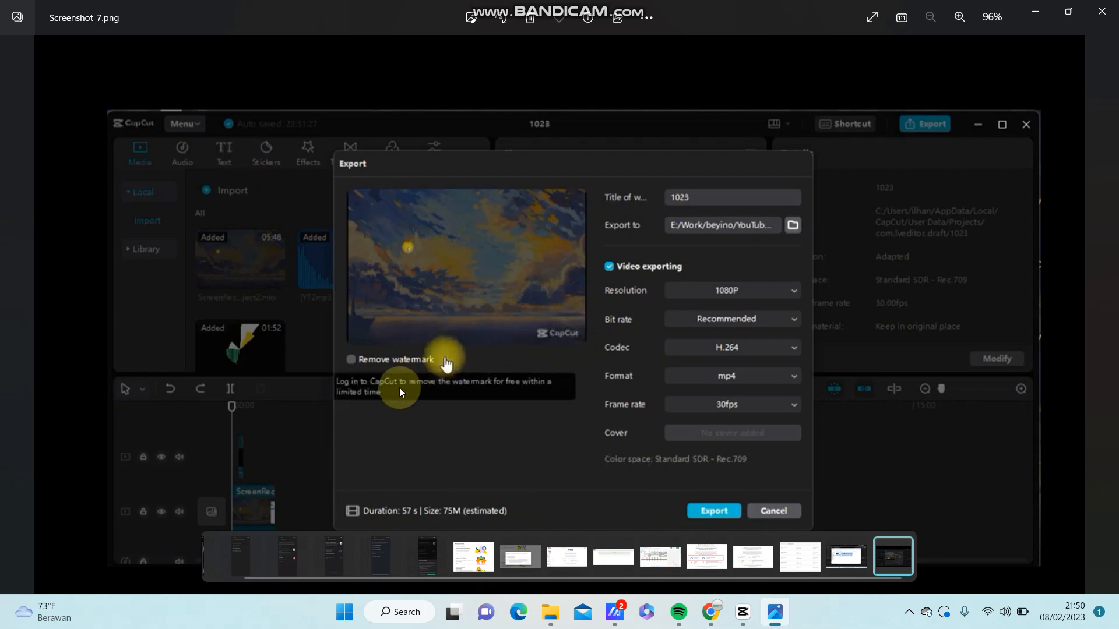
mouse_move(375, 398)
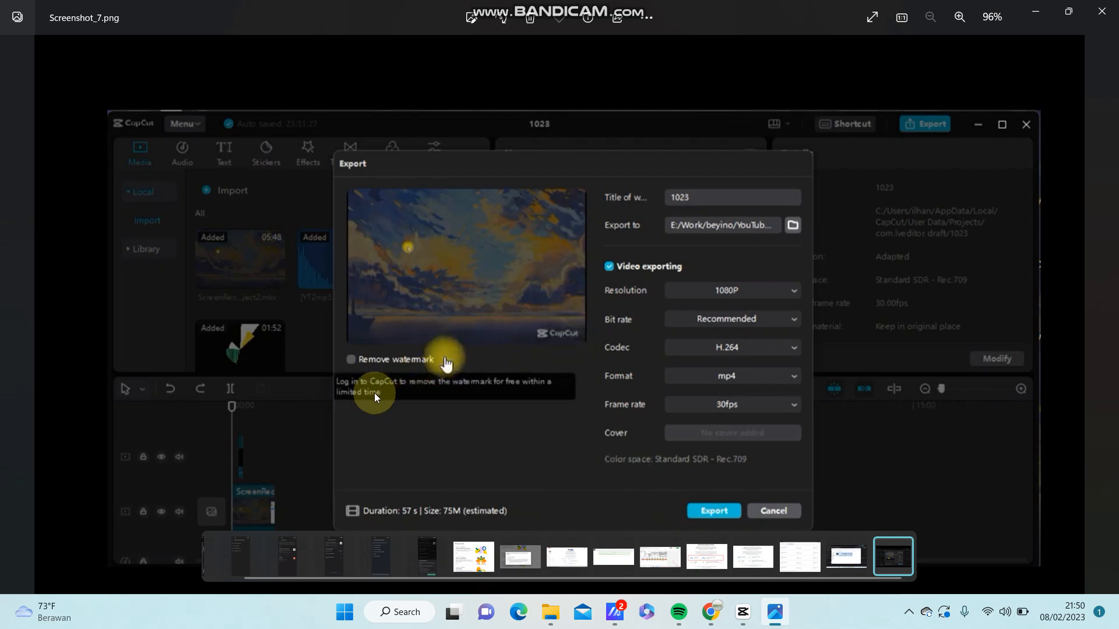
mouse_move(401, 393)
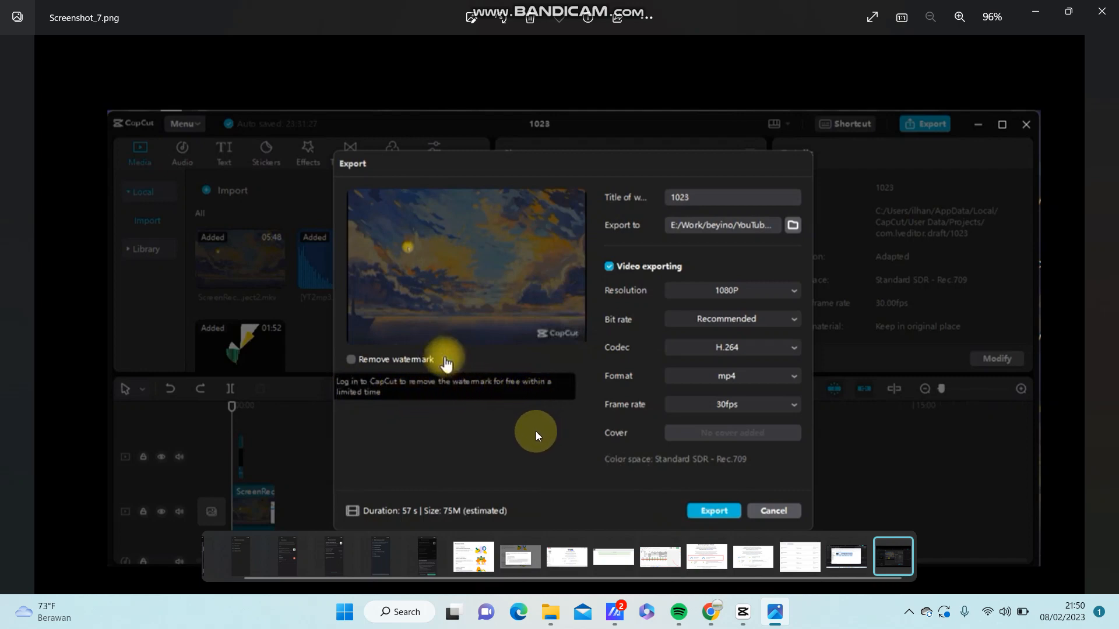
mouse_move(584, 371)
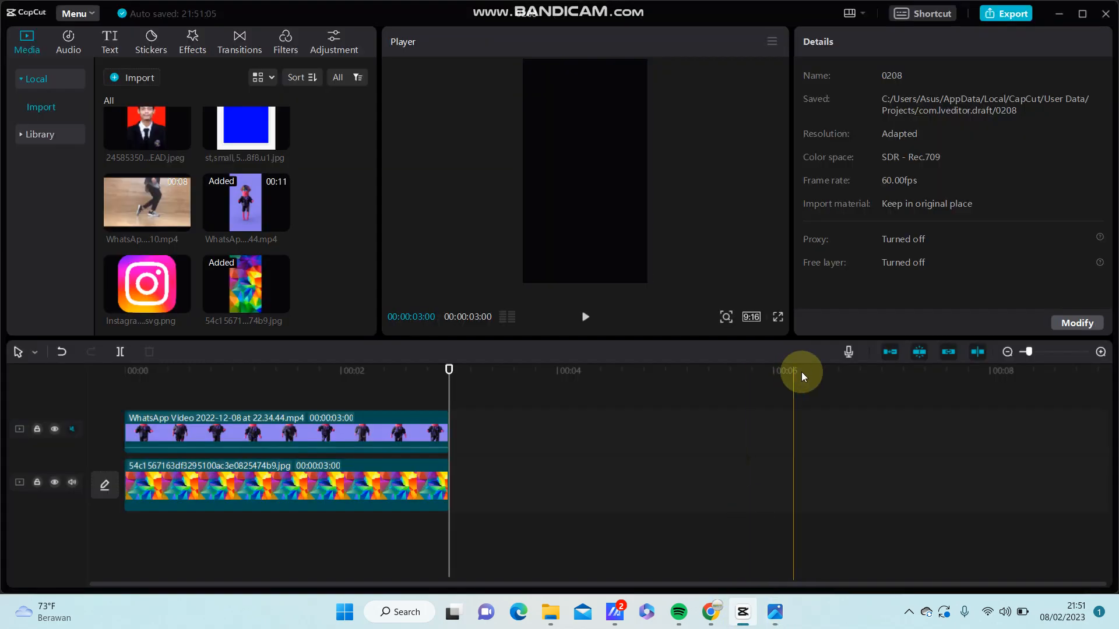
Step: Open the Export dialog for the 3-second 0208 project, showing the 1080p, 60fps settings
click(1005, 13)
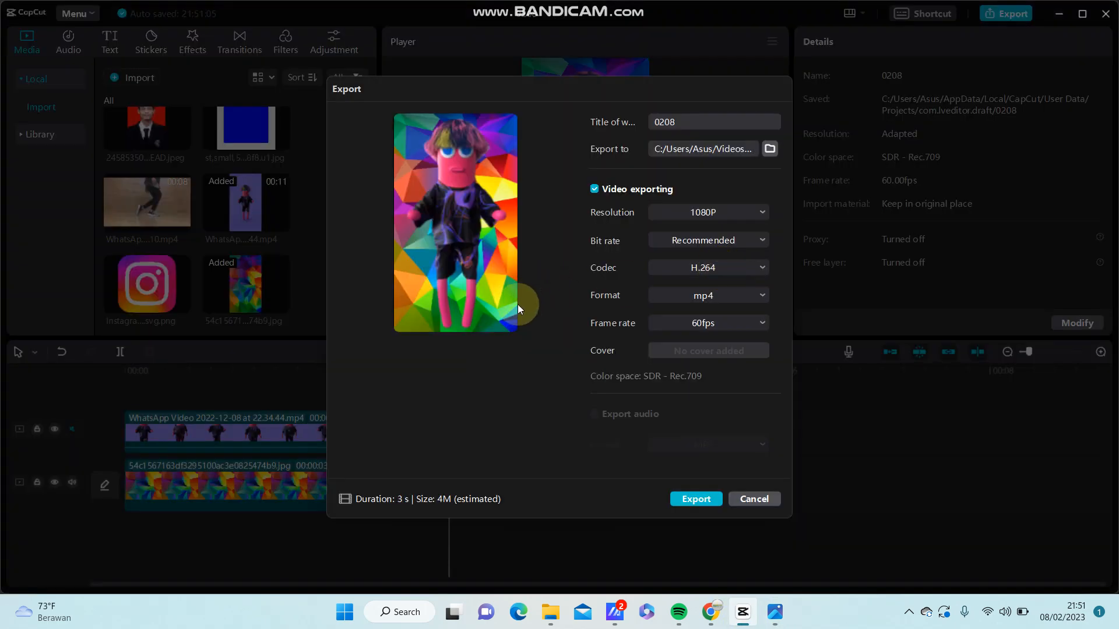
mouse_move(462, 312)
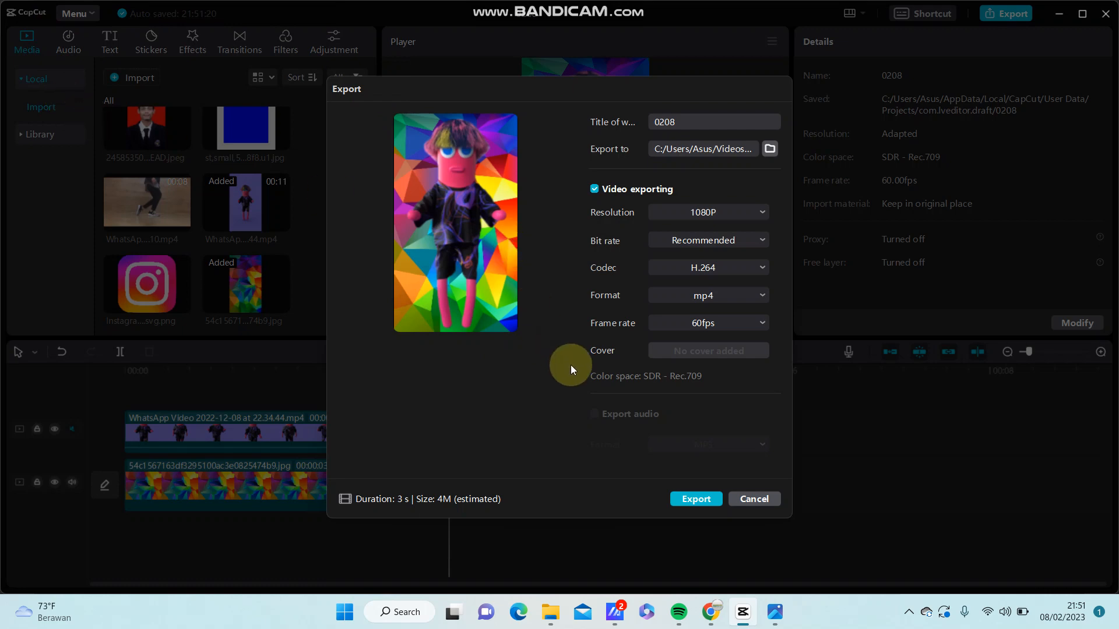
mouse_move(566, 372)
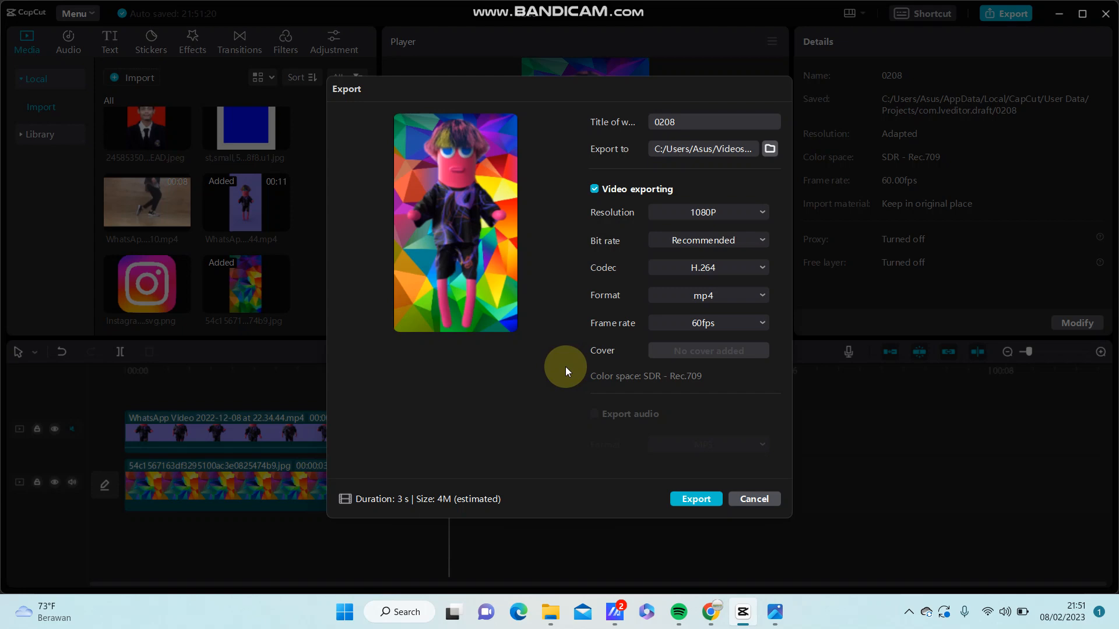